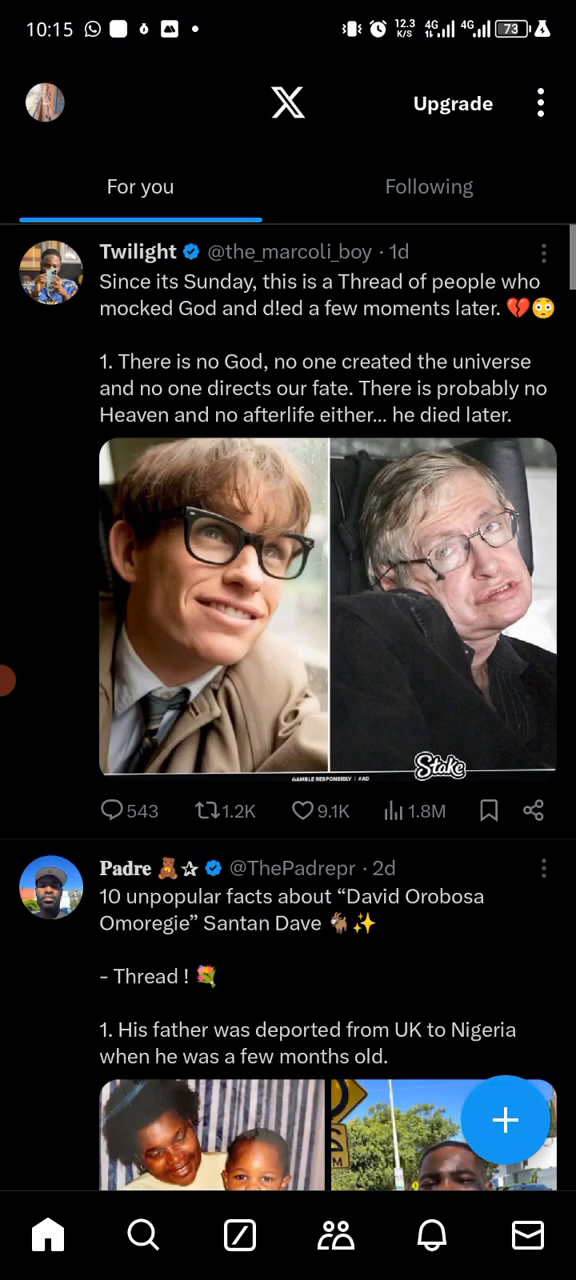
# Search X for 'cpe' to find cPen's BSC wallet address announcement post.
pyautogui.click(143, 1233)
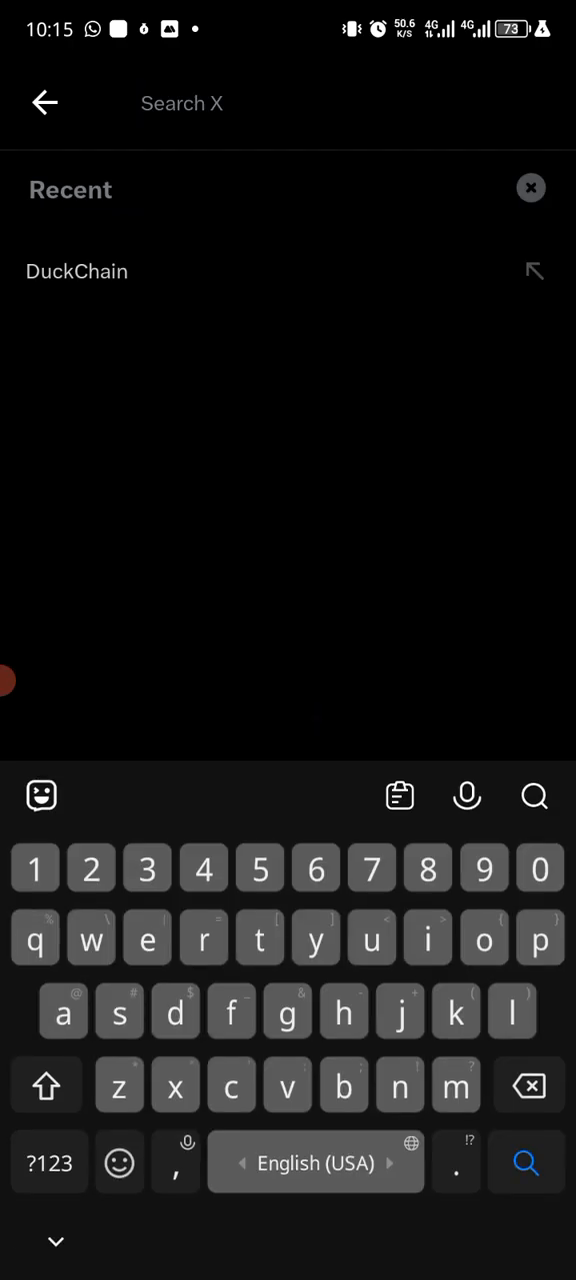
pyautogui.write('cpe')
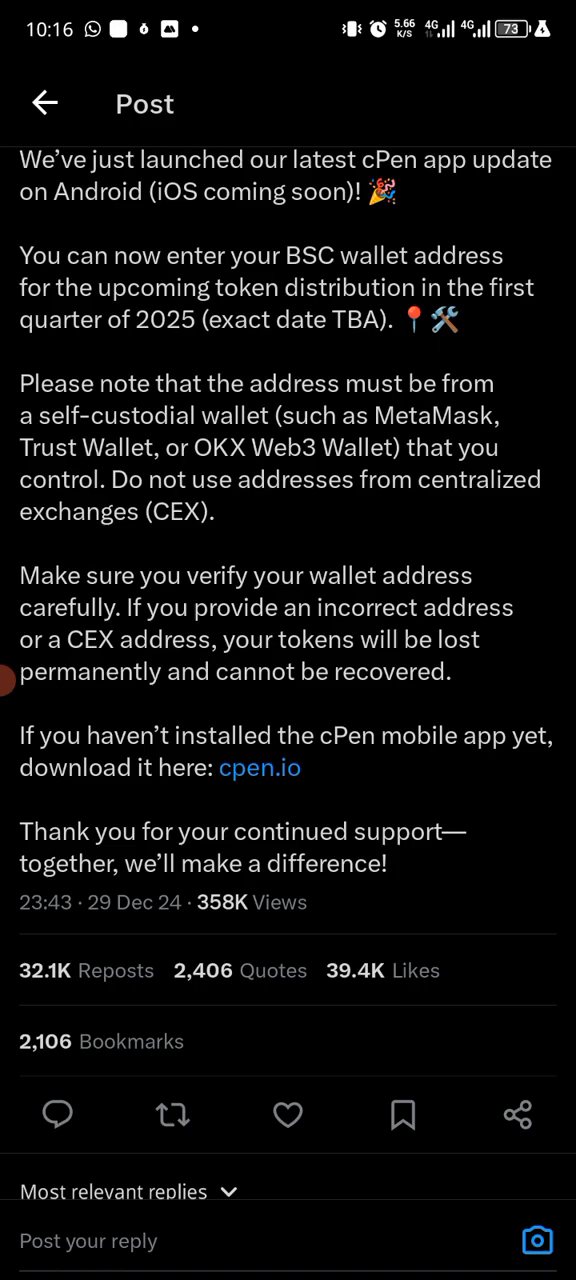
# Scroll the cPen home screen, toggle the side menu, then reach the Wallet page.
pyautogui.scroll(-3)
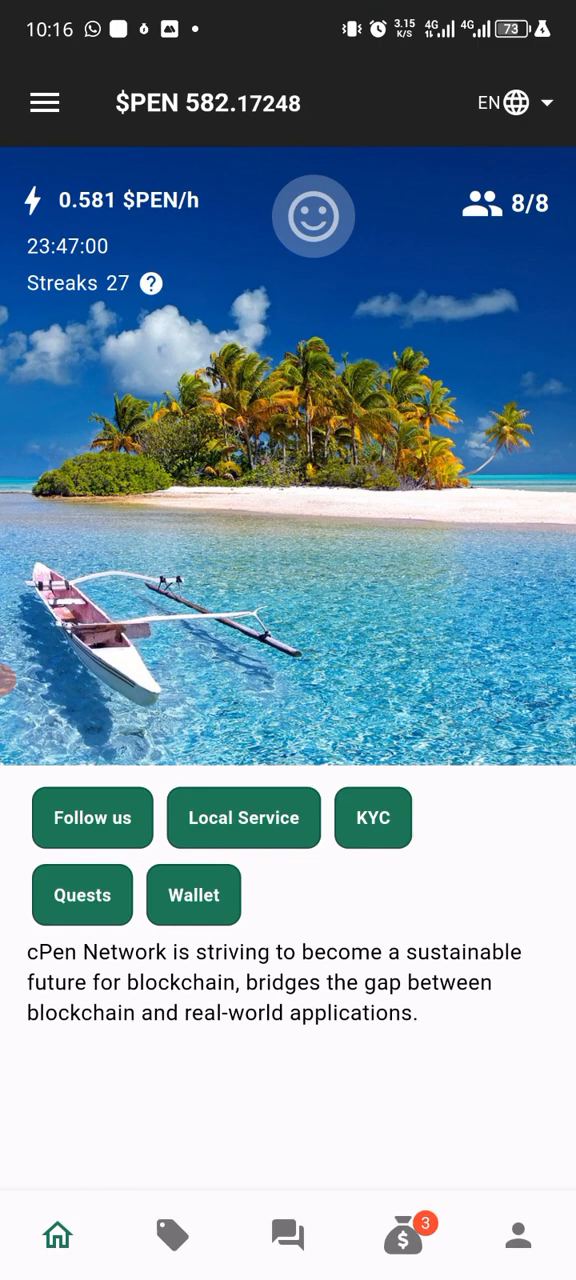
pyautogui.click(44, 102)
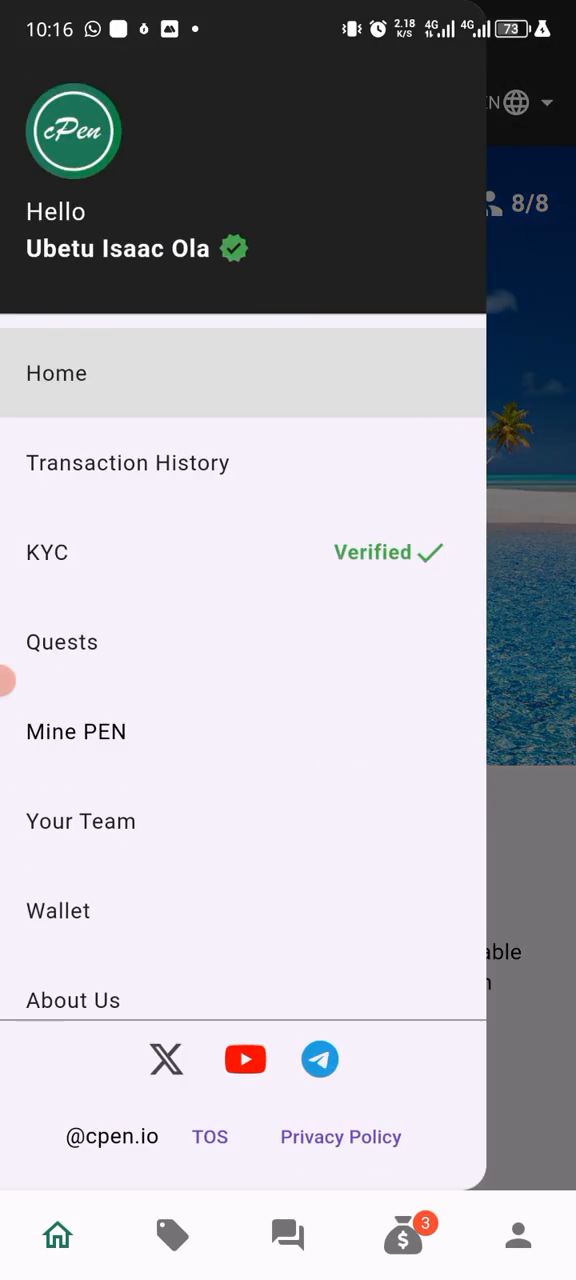
pyautogui.click(44, 102)
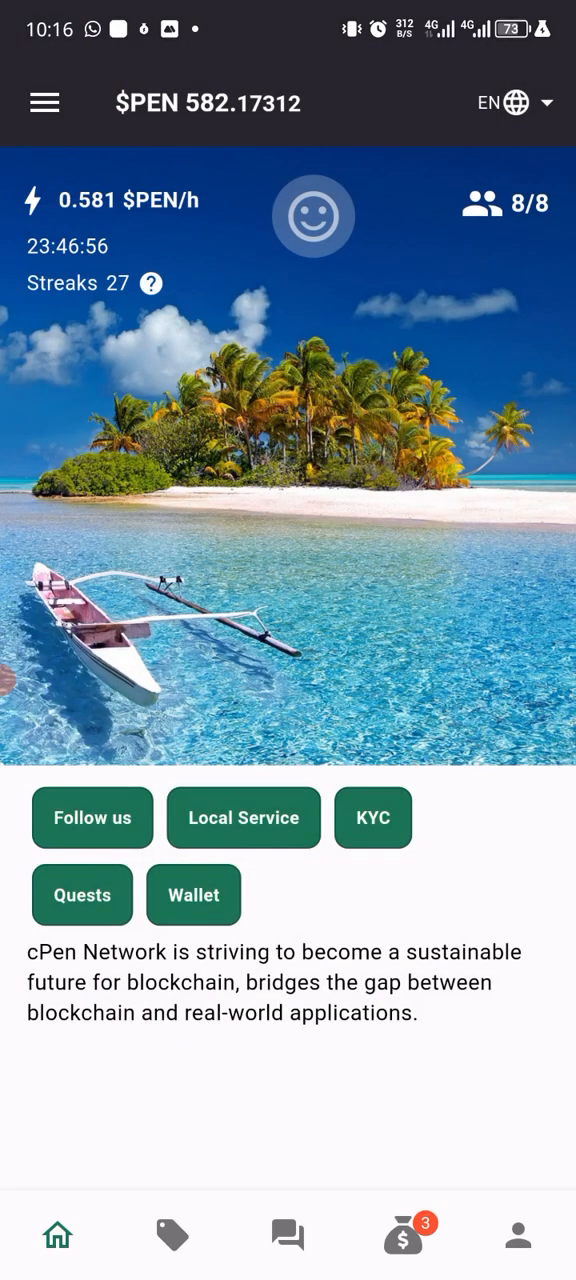
pyautogui.click(44, 102)
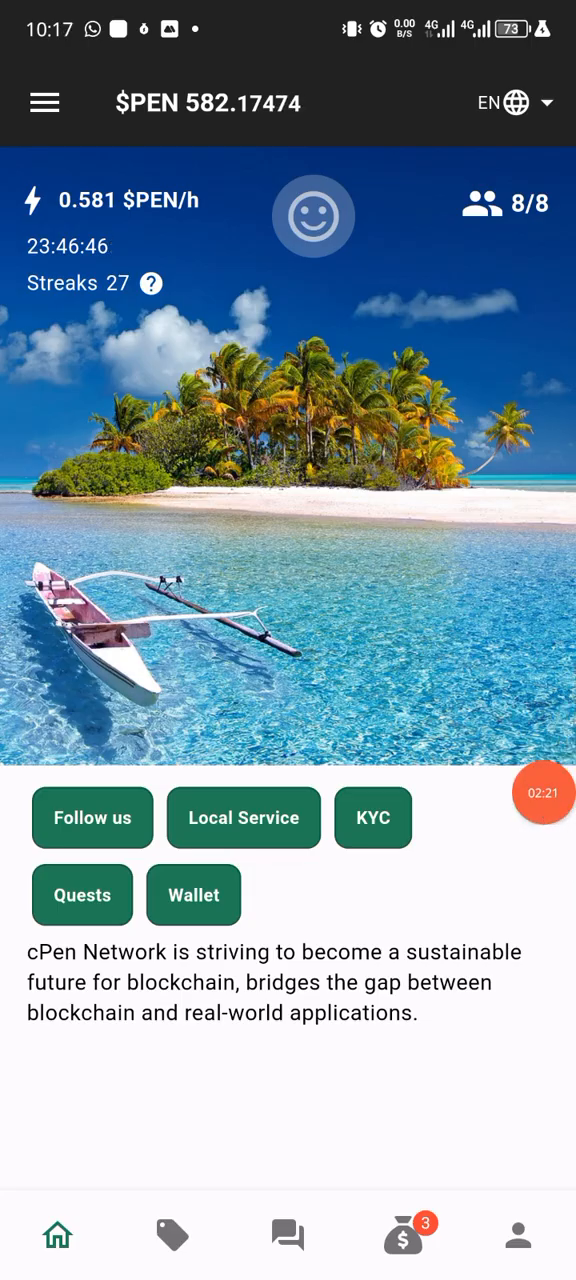
pyautogui.click(44, 102)
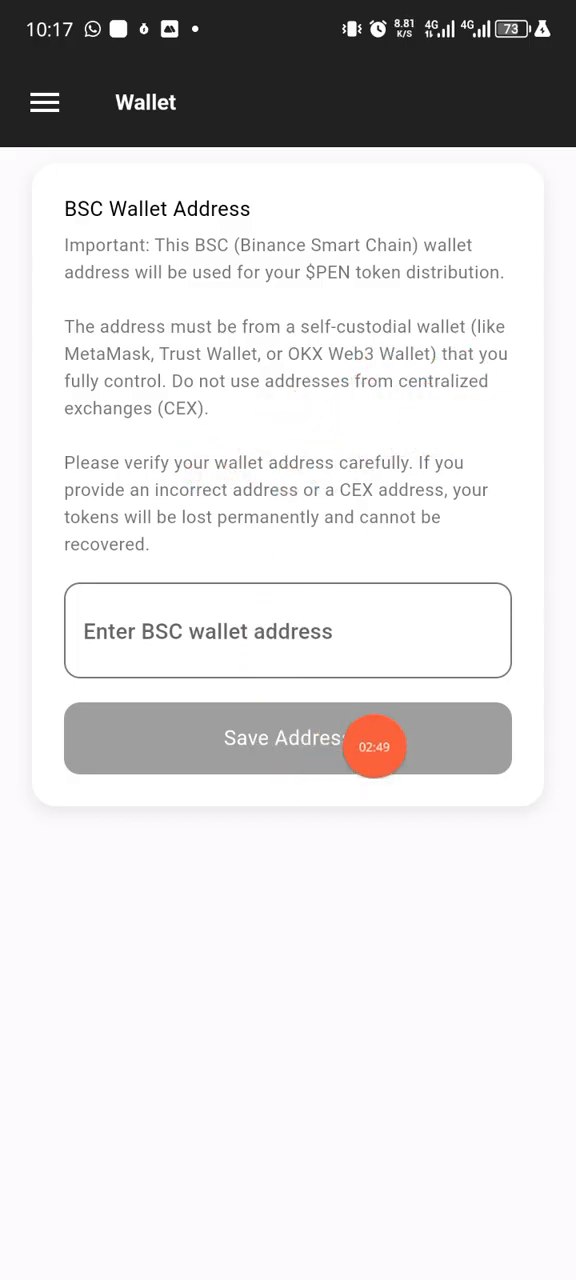
pyautogui.moveTo(329, 790)
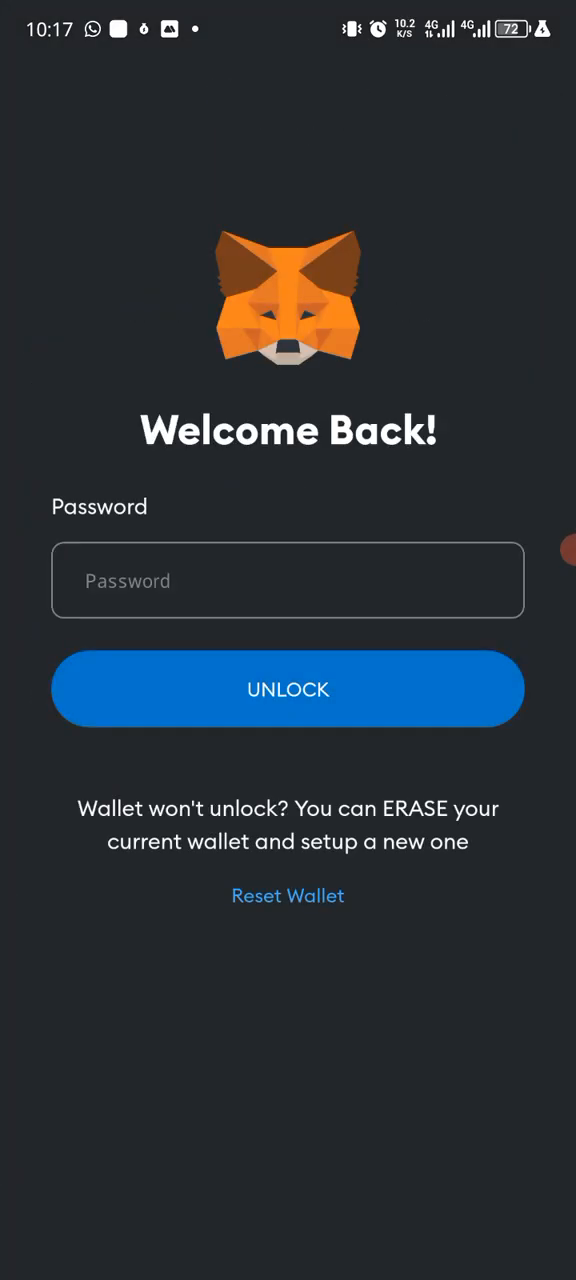
# Select the MetaMask password field to unlock the wallet.
pyautogui.click(288, 689)
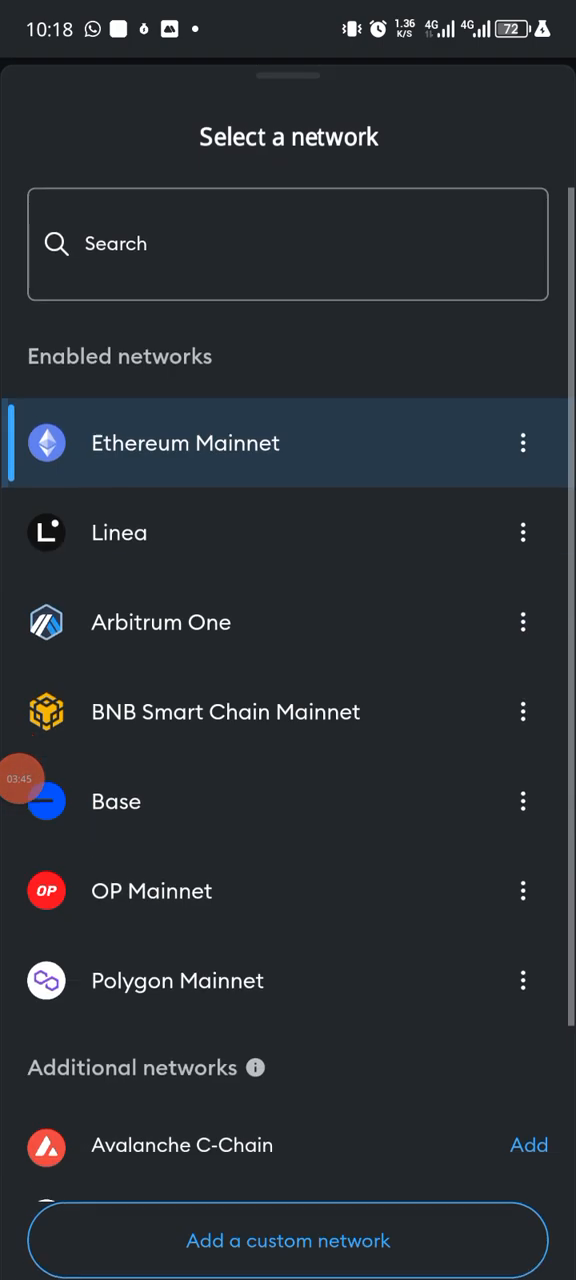
# Choose BNB Smart Chain Mainnet from the network list and open the BNB token.
pyautogui.scroll(-3)
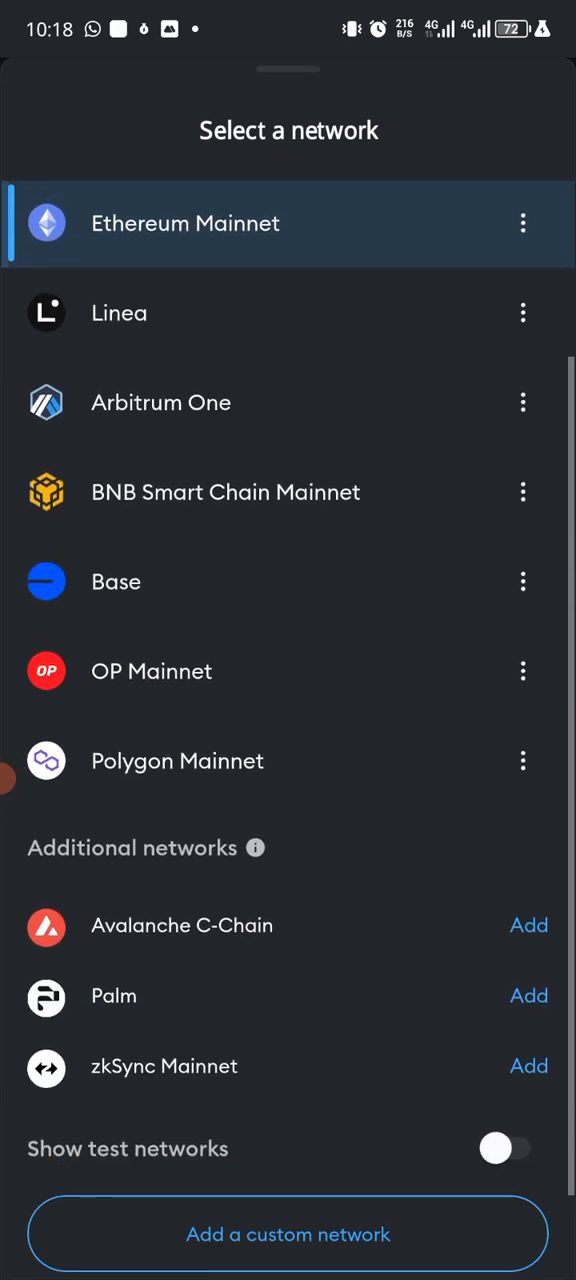
pyautogui.scroll(-3)
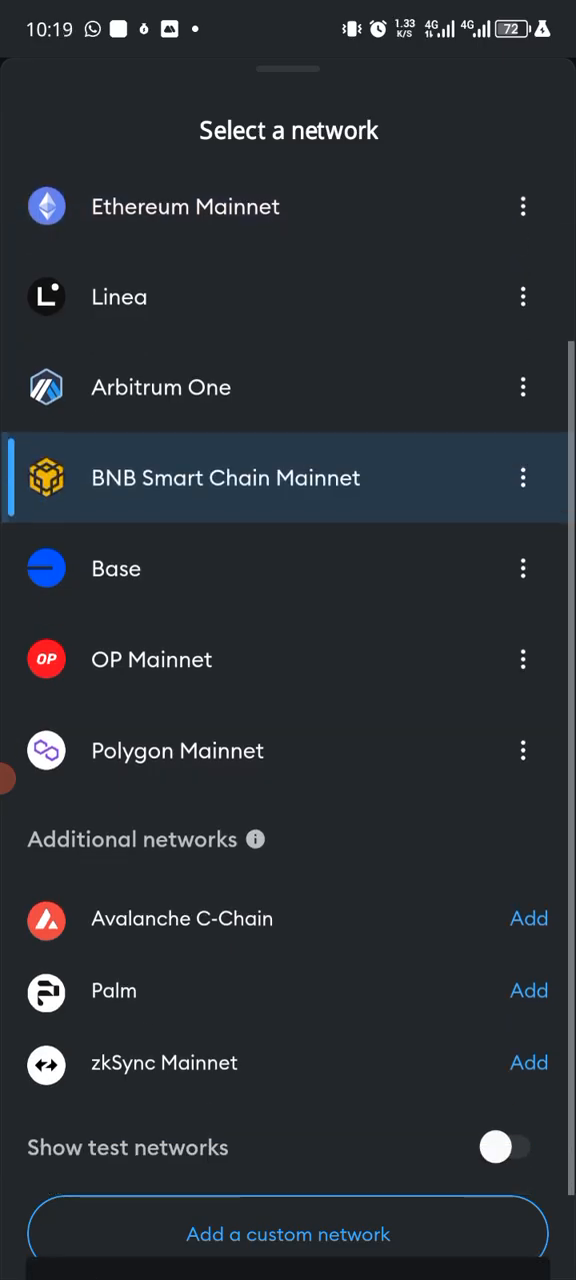
pyautogui.click(225, 478)
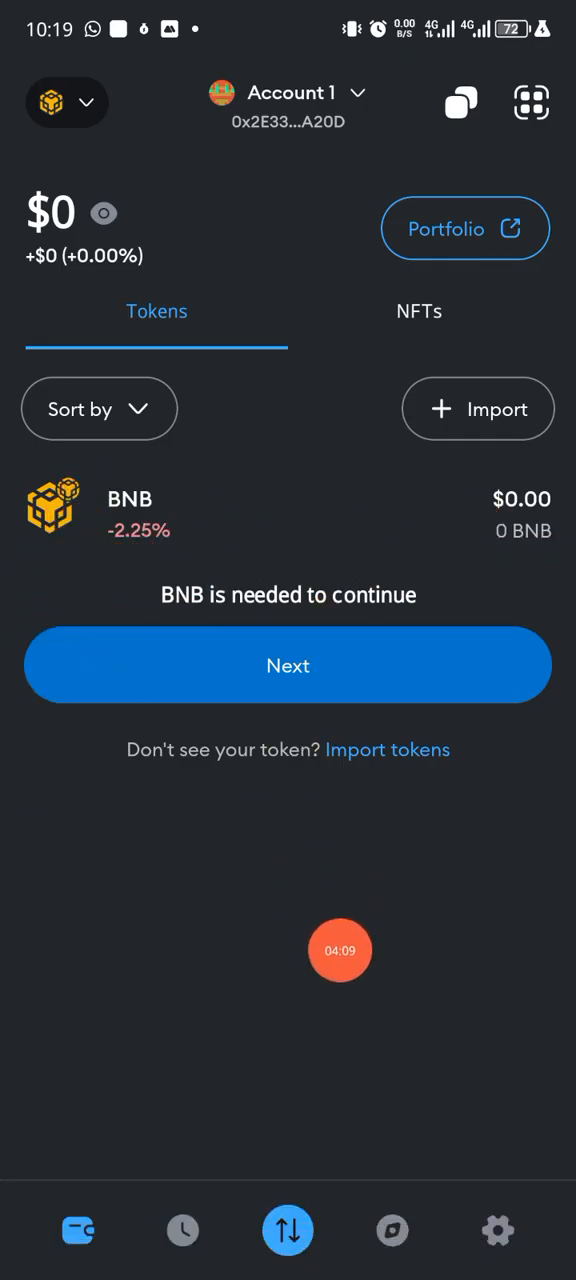
pyautogui.click(130, 498)
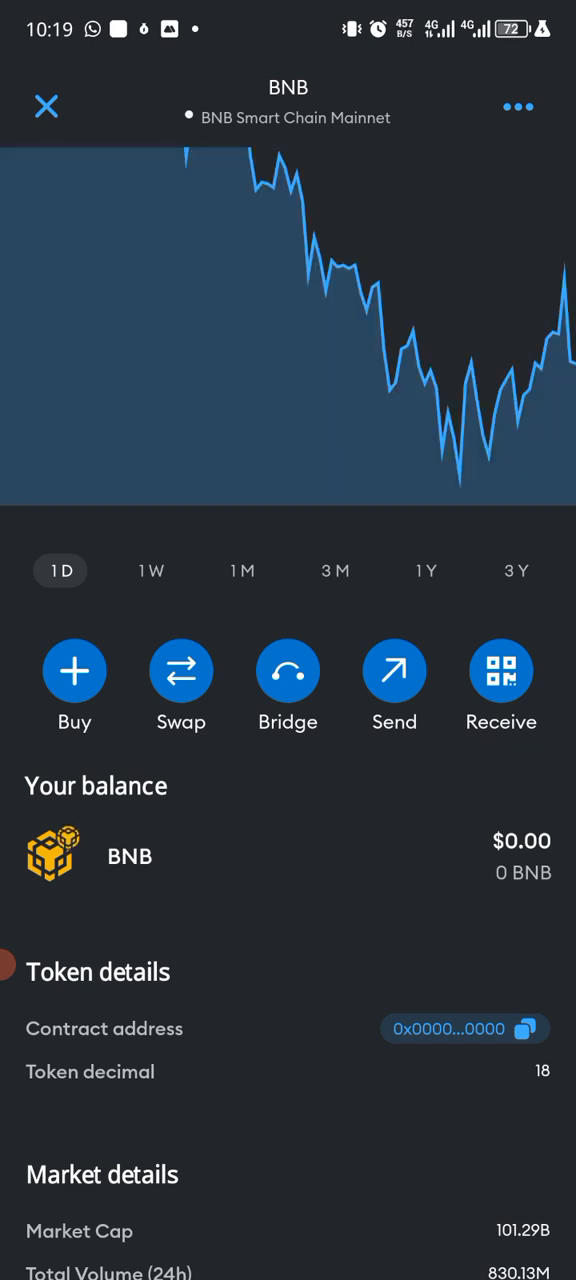
# Copy the BNB Smart Chain receive address and bring up recent apps.
pyautogui.click(501, 671)
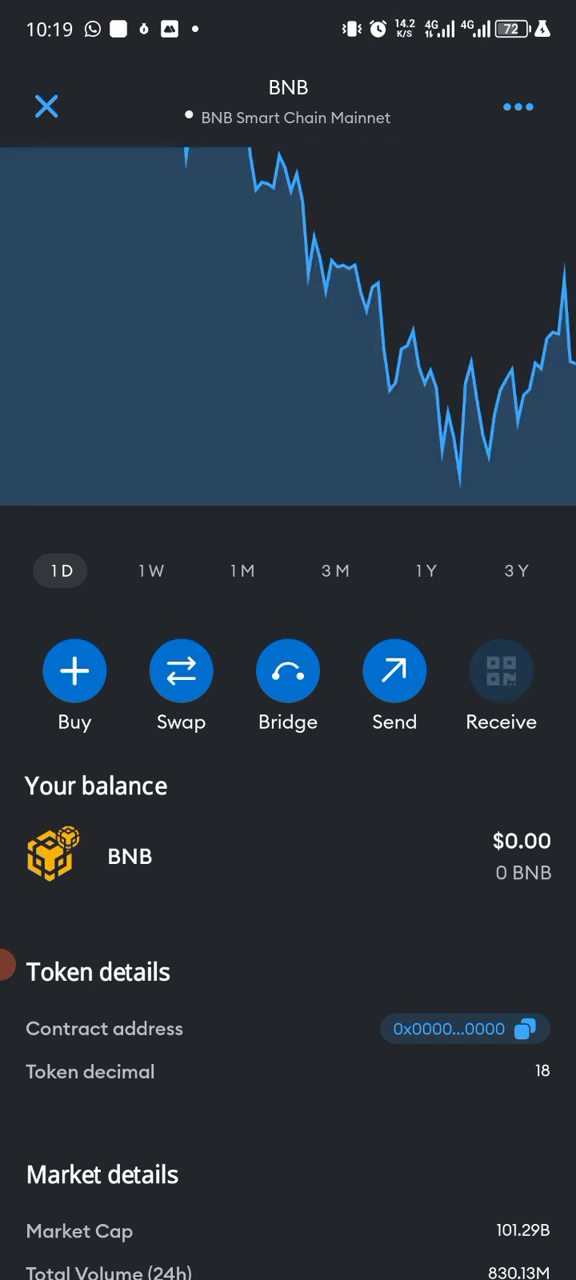
pyautogui.click(501, 685)
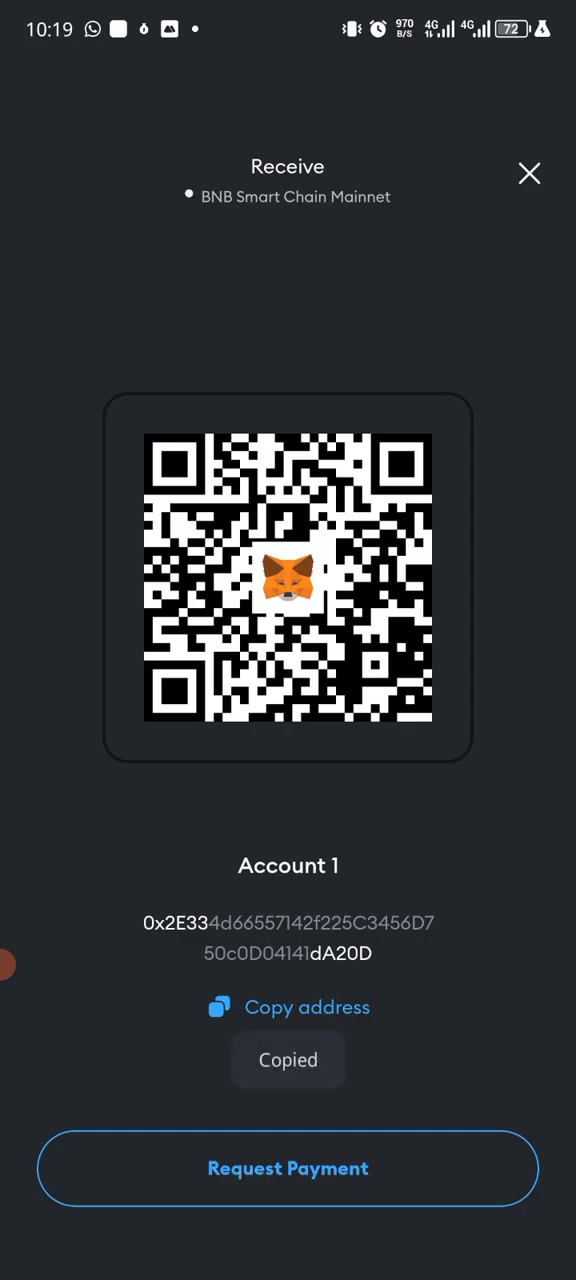
pyautogui.click(288, 1007)
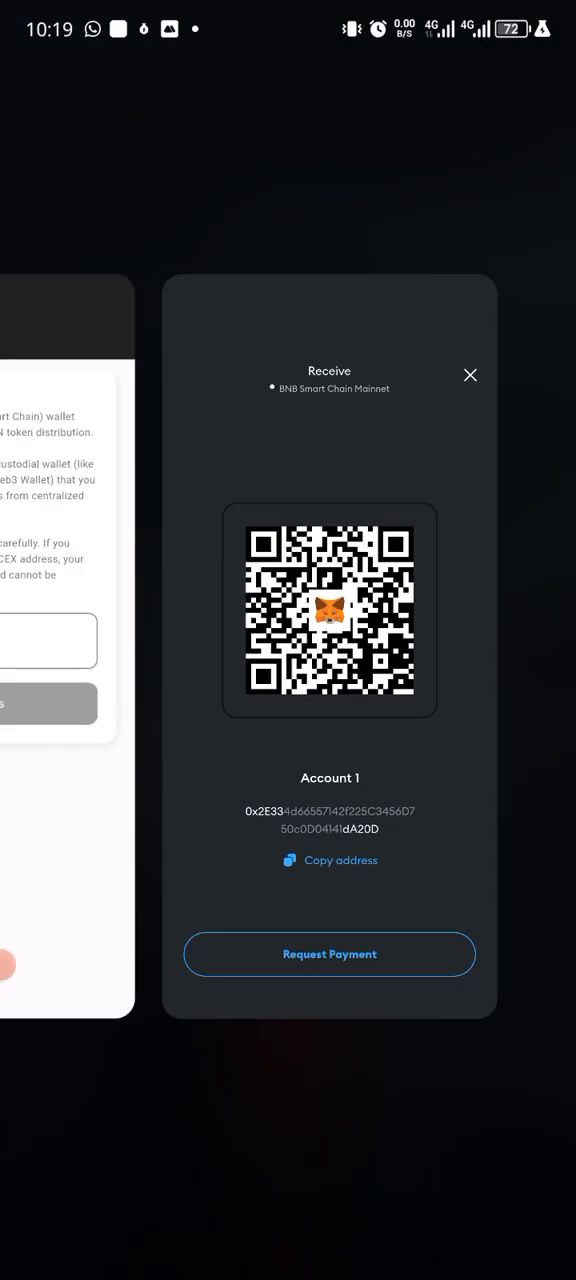
# Paste the MetaMask address into cPen's BSC wallet field and save it.
pyautogui.click(470, 374)
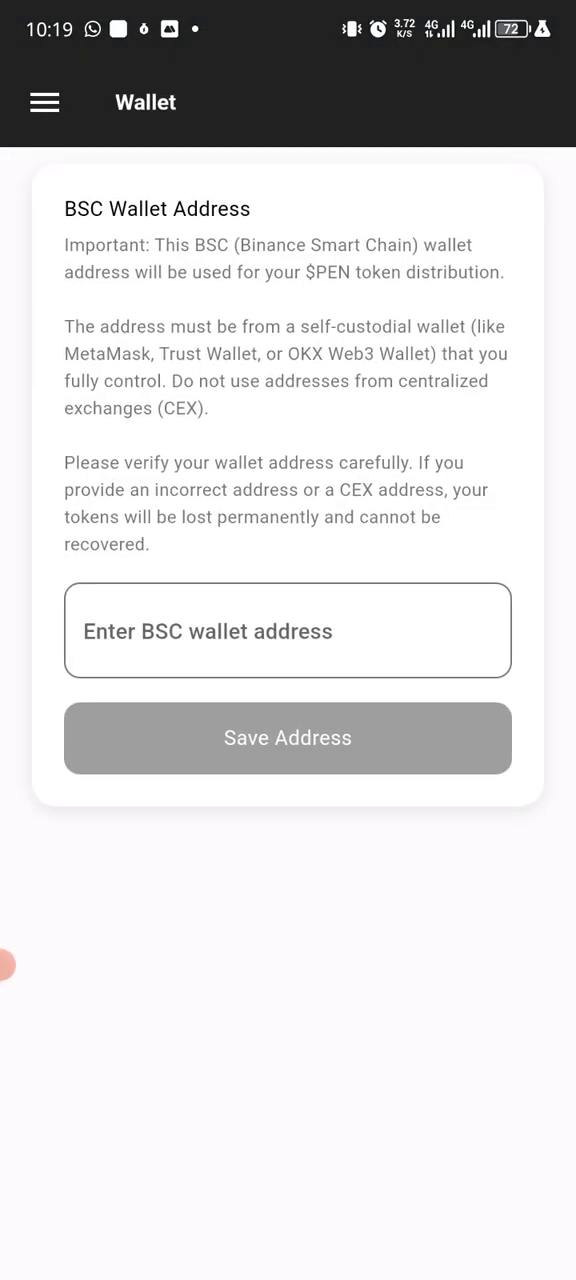
pyautogui.click(288, 630)
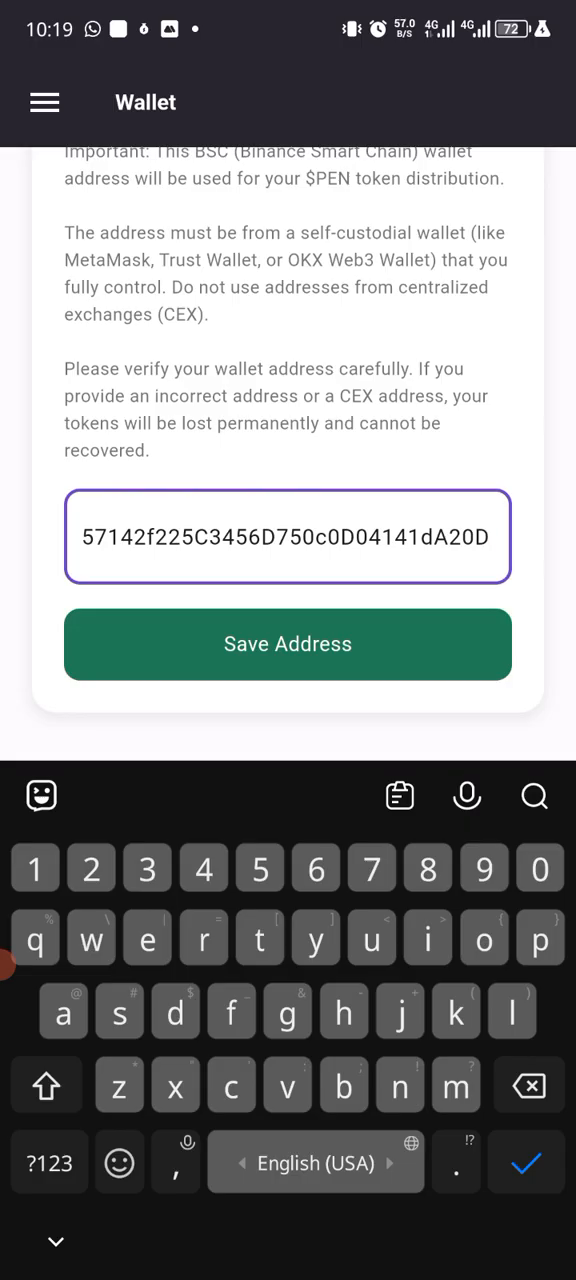
pyautogui.click(288, 644)
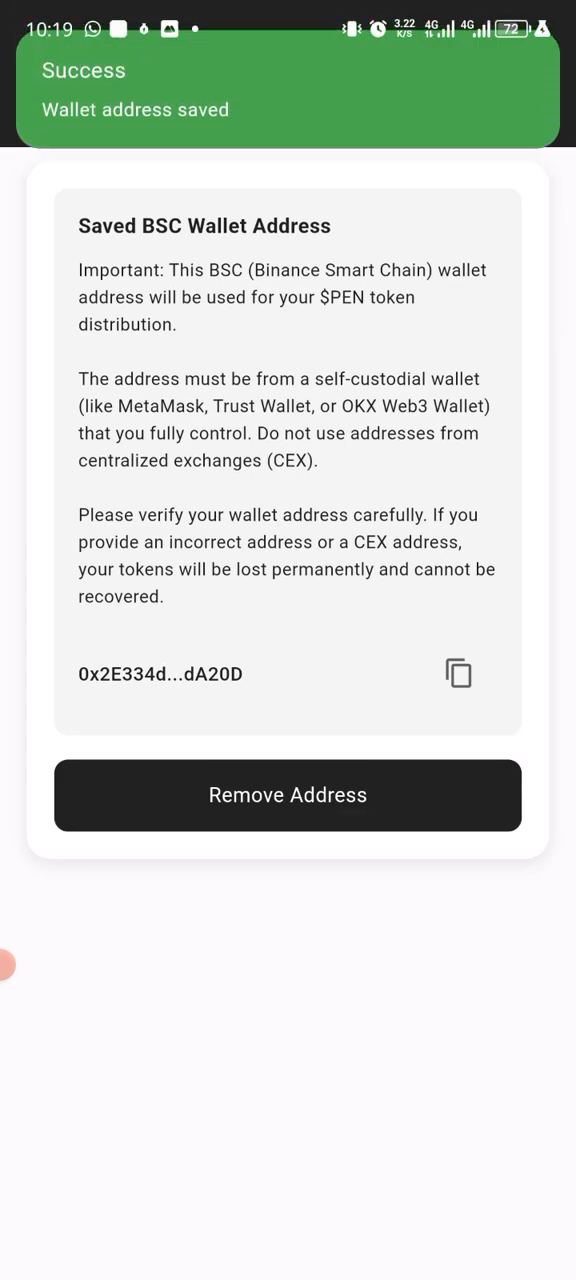